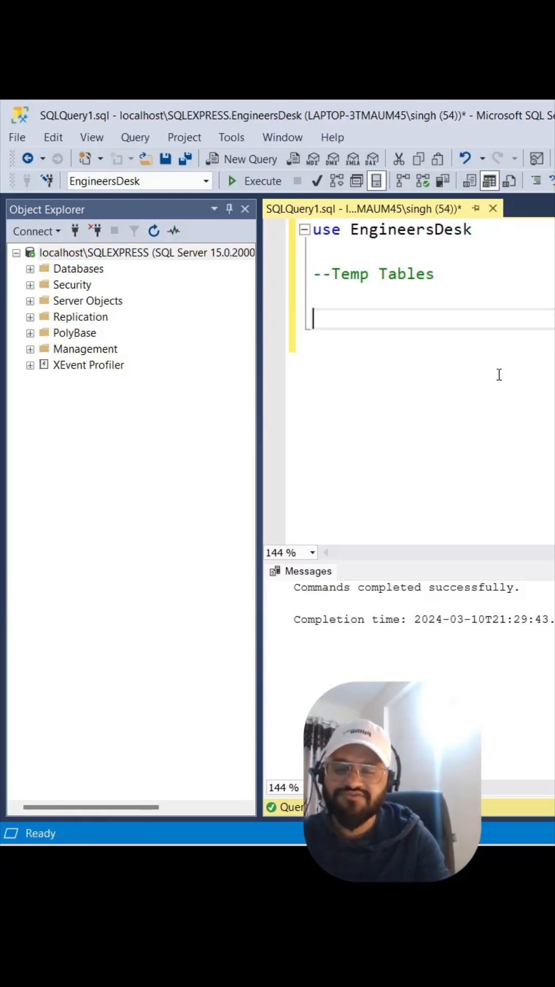
- Write CREATE TABLE #TempTableNew with Id identity and Name varchar(100), plus SELECT * FROM #TempTableNew
text(Create table #TempTabl)
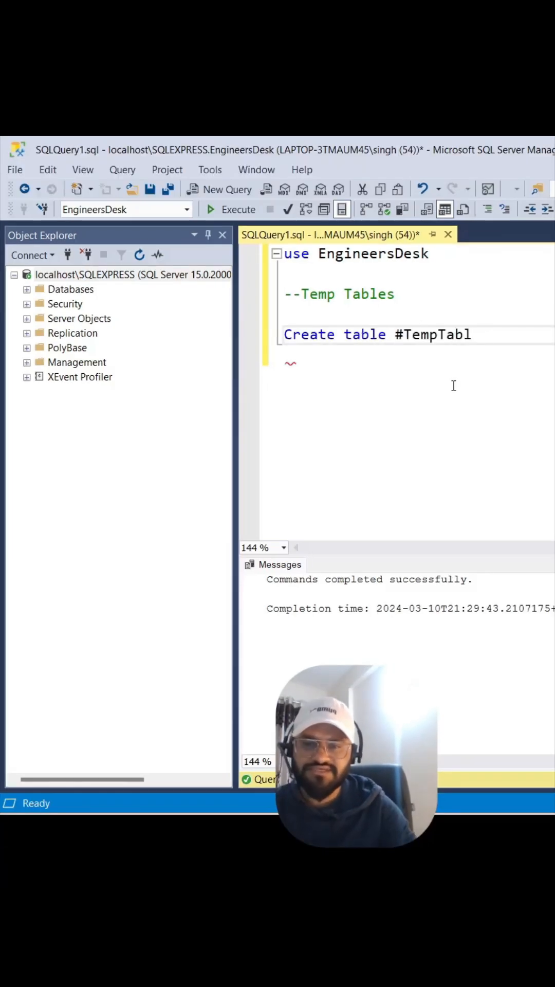
text(eNew()
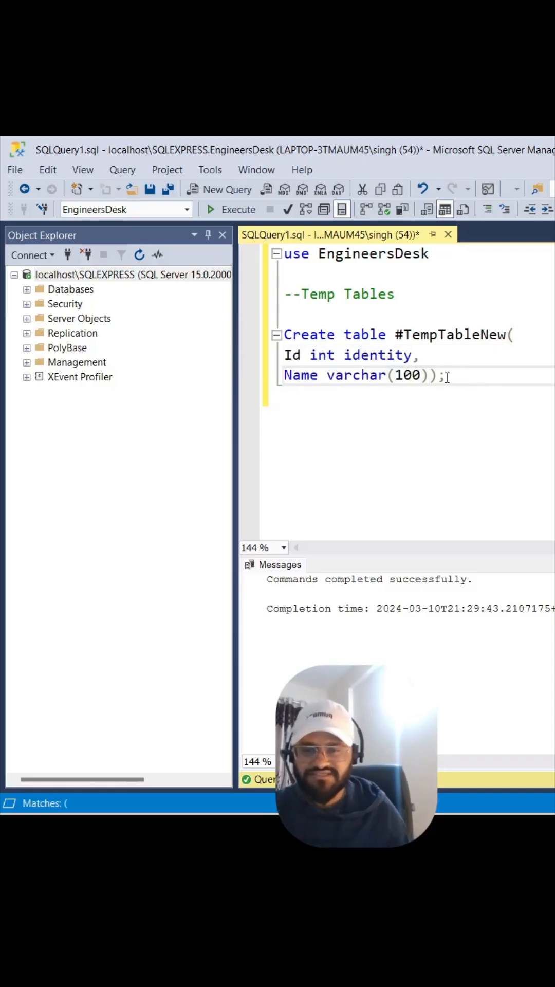
text(select * from)
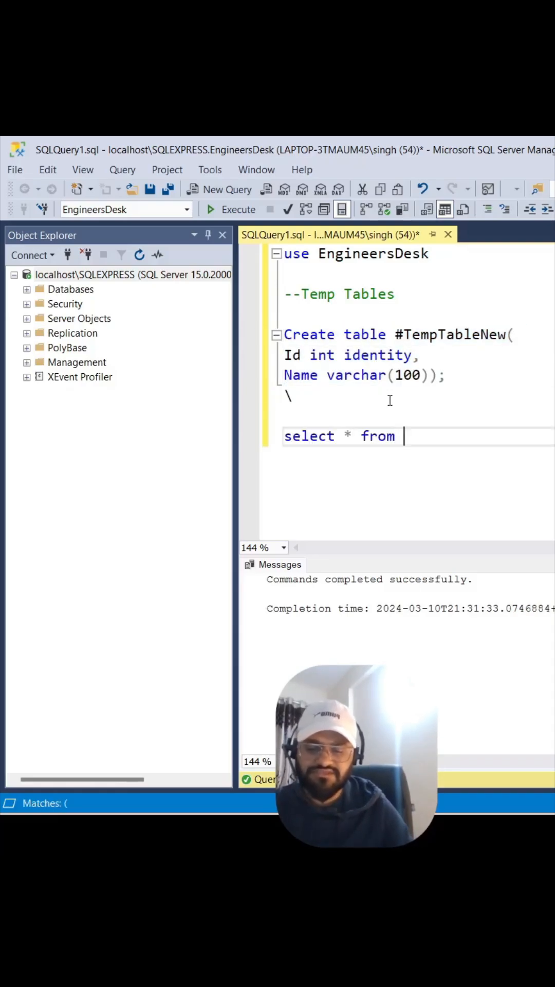
text(#TempTableNew)
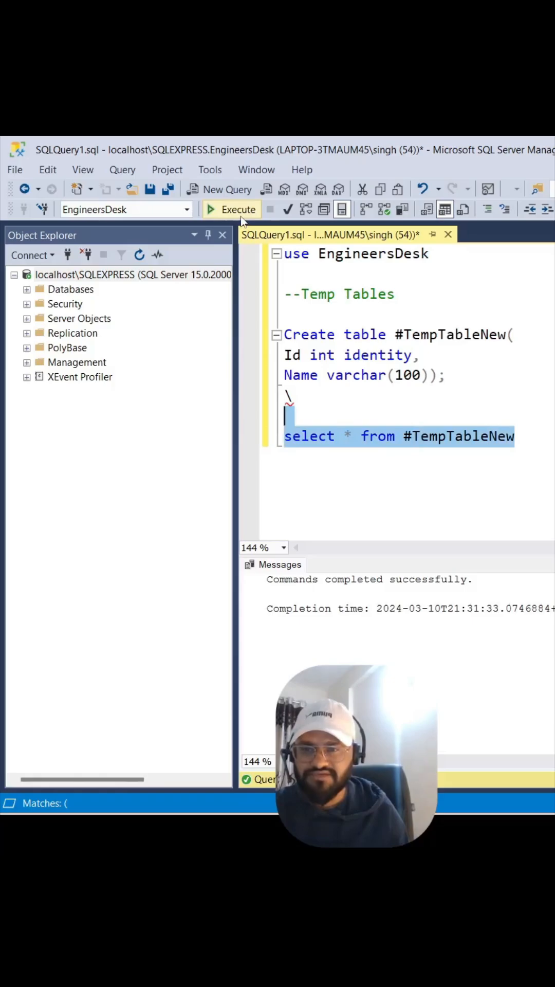
- Run the SELECT on #TempTableNew, then write INSERT INTO #TempTableNew VALUES('Ram')
click(231, 210)
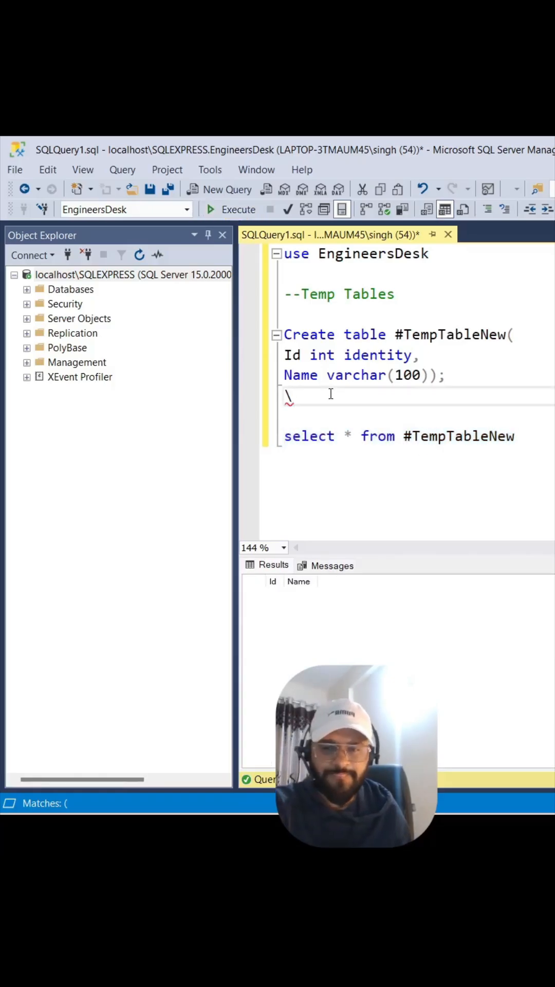
text(insert)
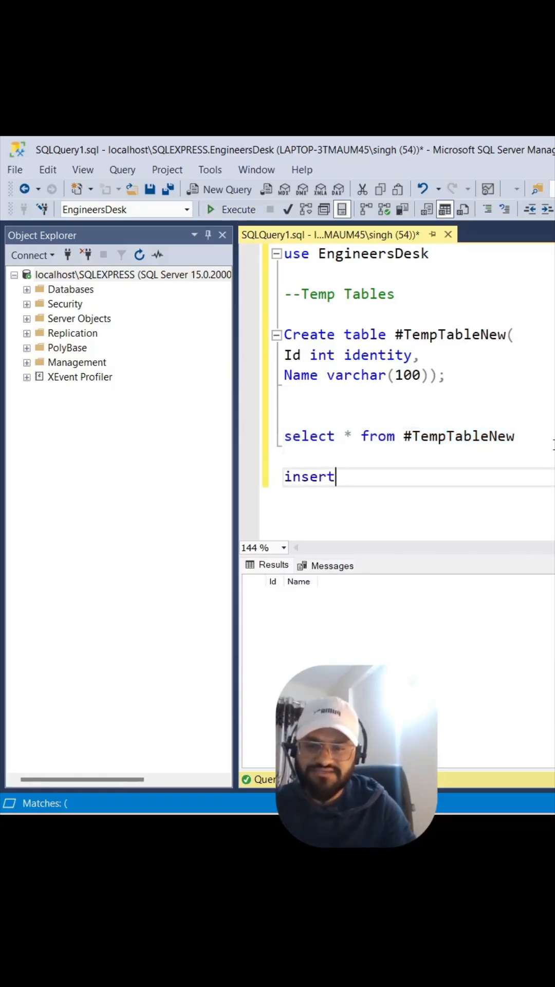
text(into)
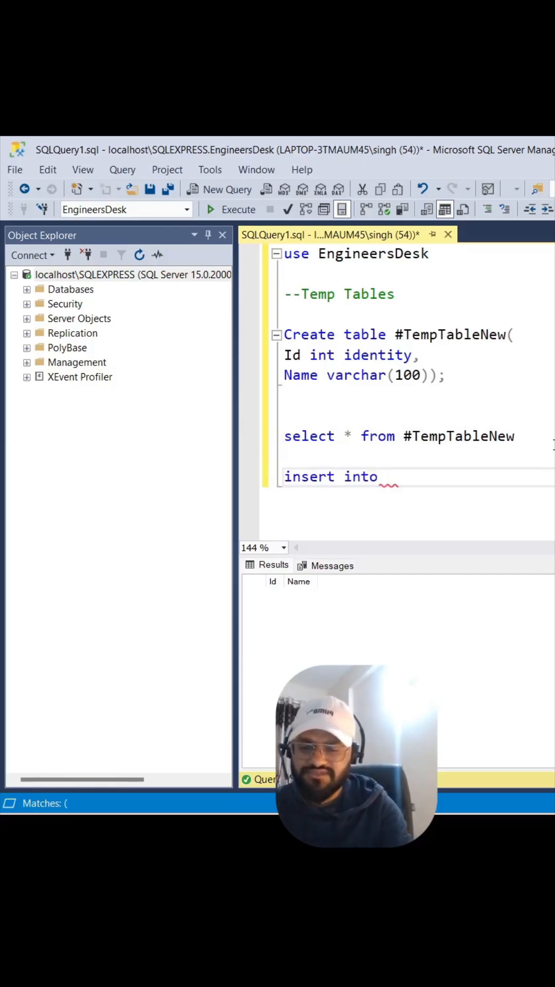
text(#TempTableNew)
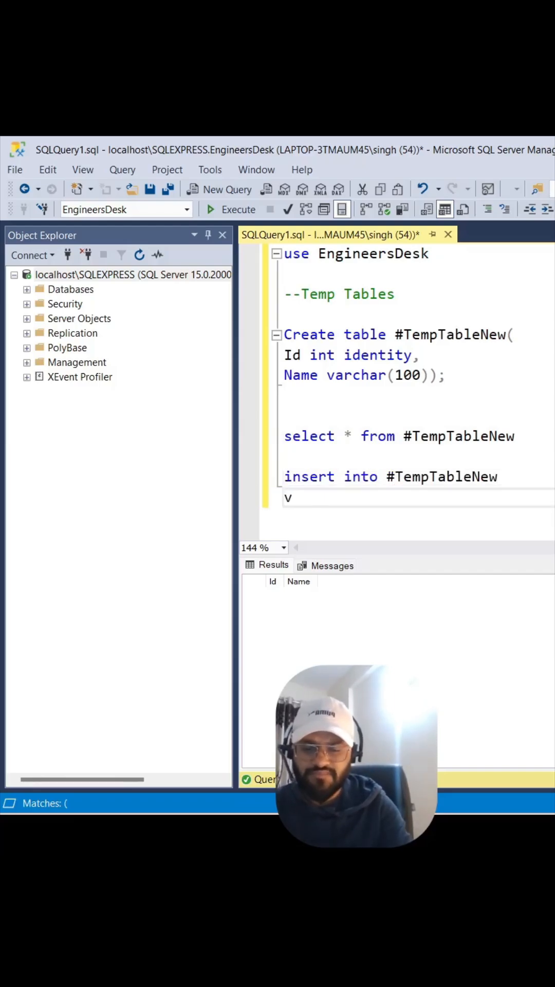
text(alues('Ram'))
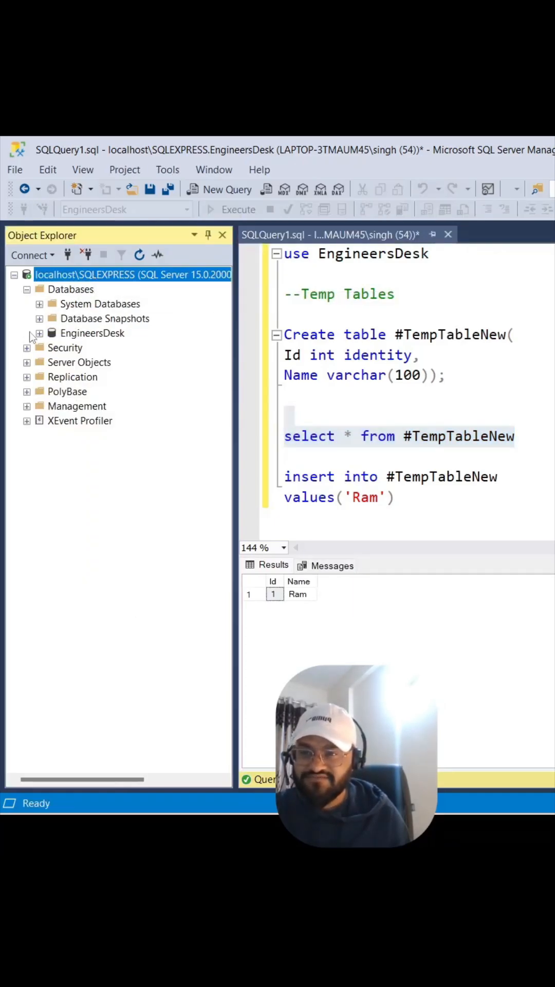
- Expand System Databases, tempdb and Temporary Tables to reveal dbo.#TempTableNew
click(39, 303)
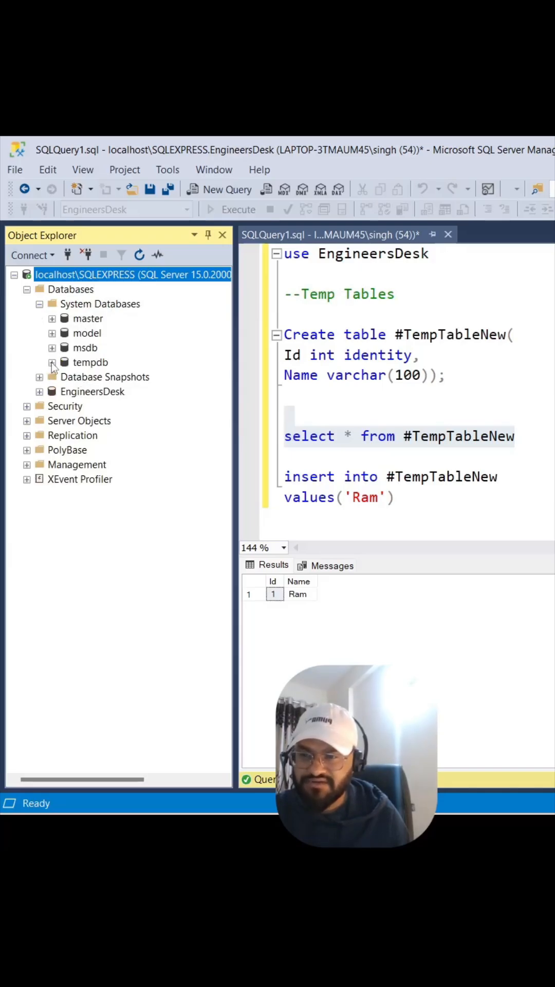
click(53, 362)
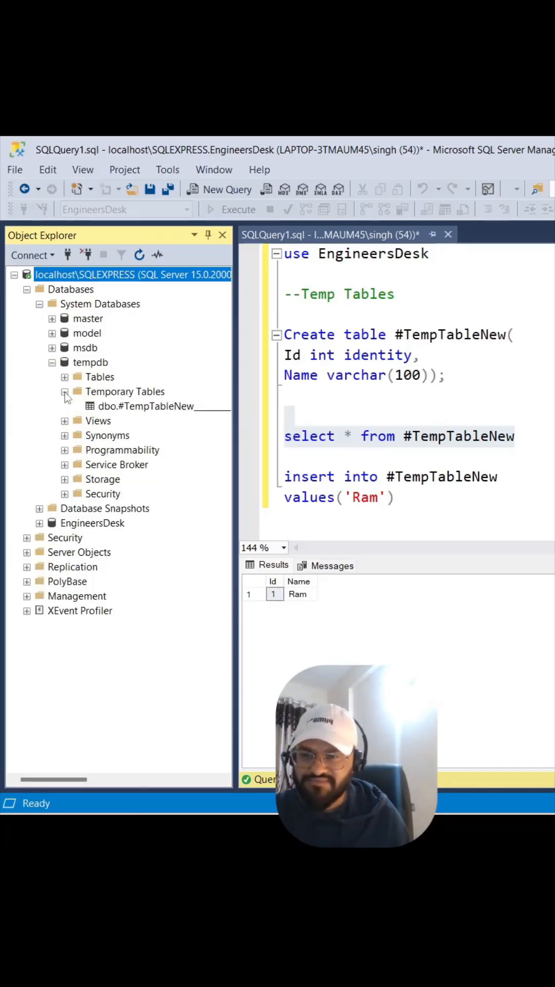
click(146, 406)
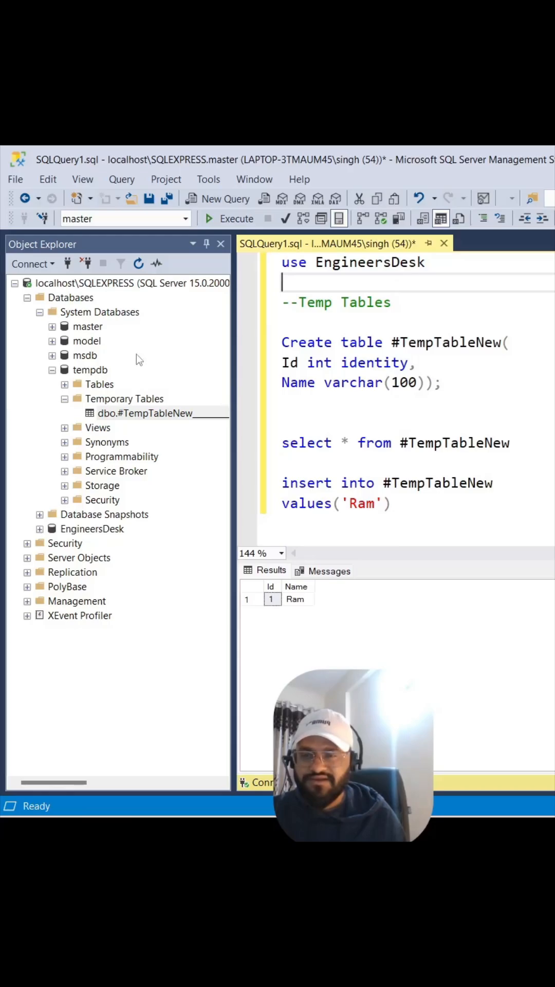
- Collapse and re-expand tempdb to refresh its Temporary Tables list
click(39, 311)
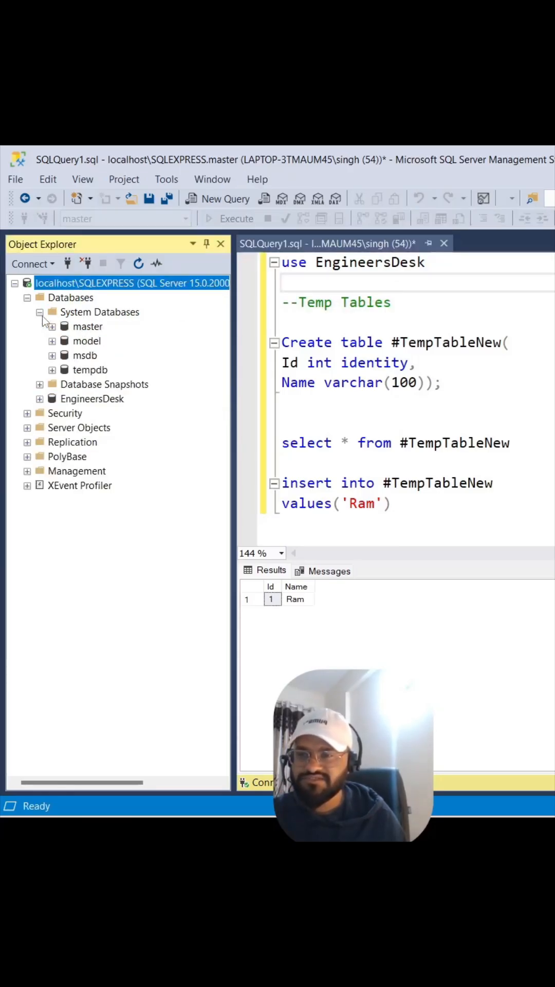
click(52, 369)
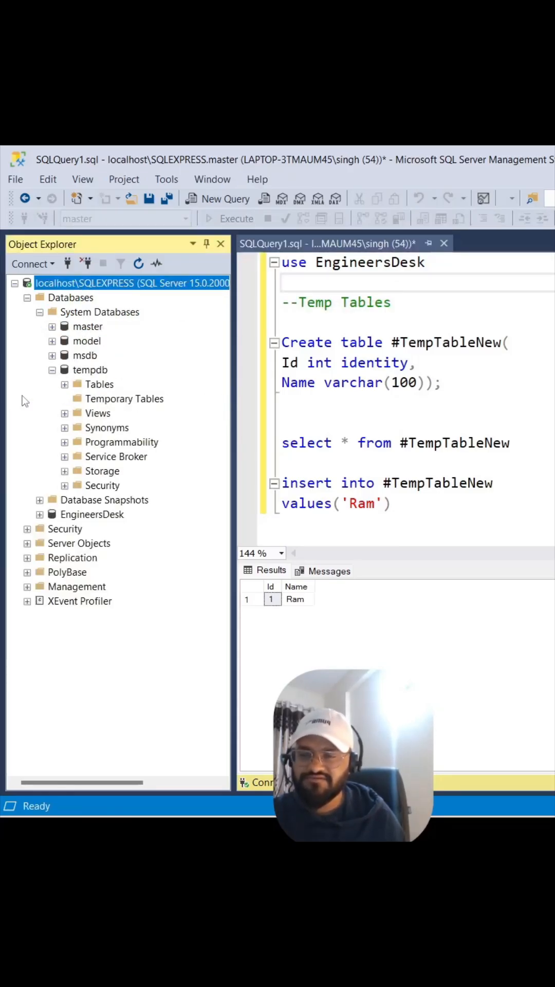